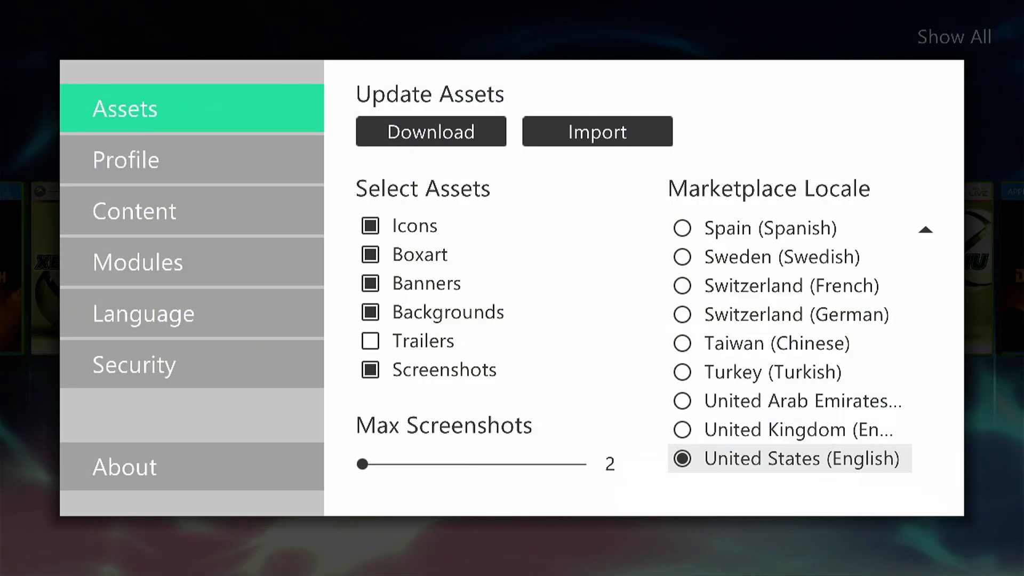
Under Modules in Aurora Settings, pick FTP Server to view its port and credentials
click(137, 262)
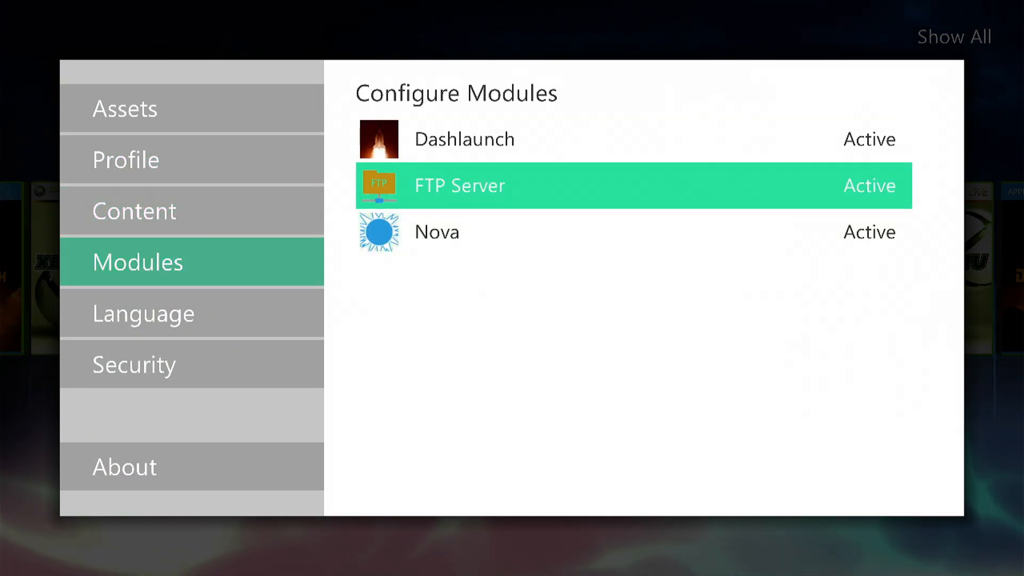
click(460, 185)
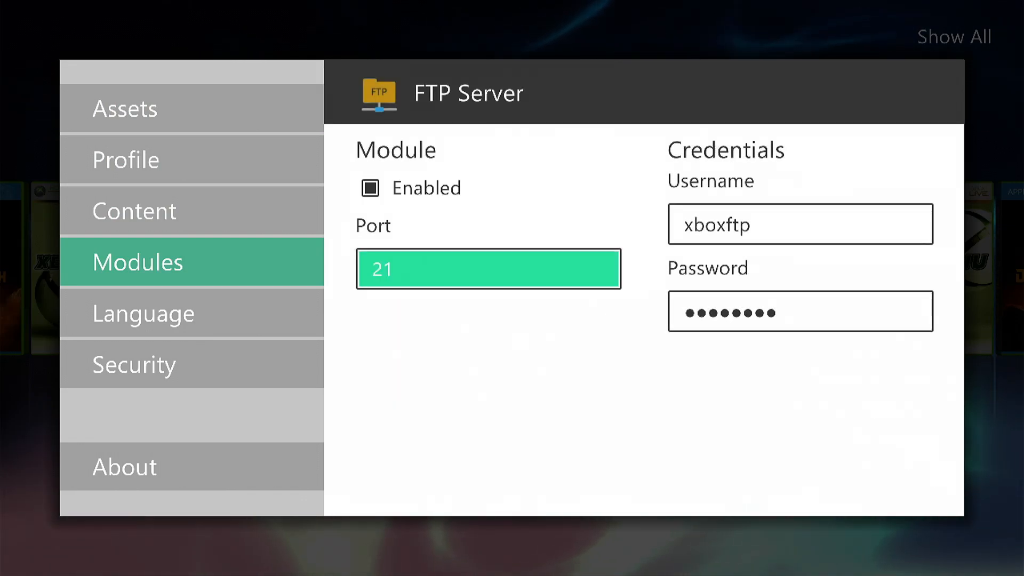
Type a new FTP password into the Password field on the Aurora Keyboard
click(801, 311)
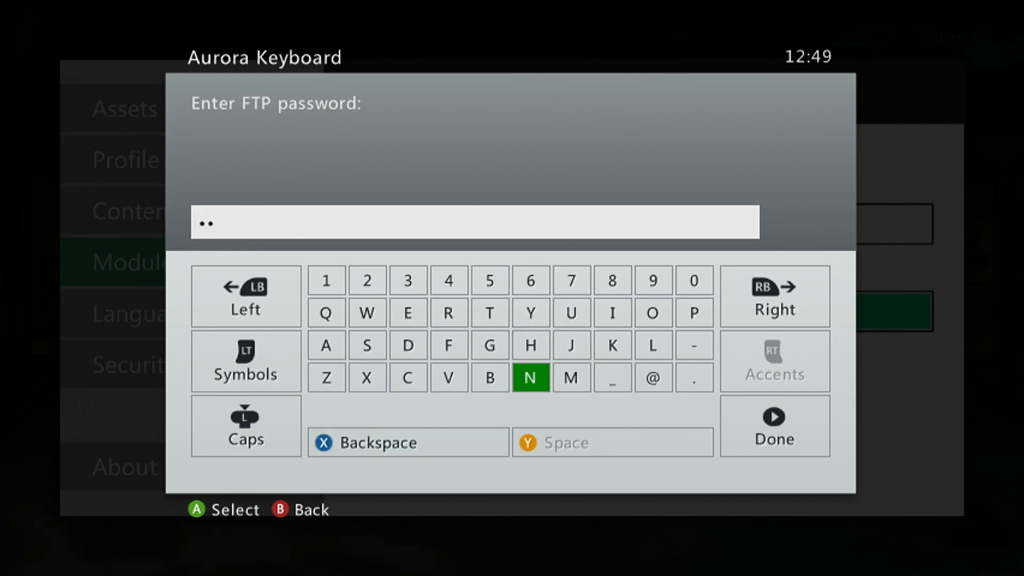
click(774, 425)
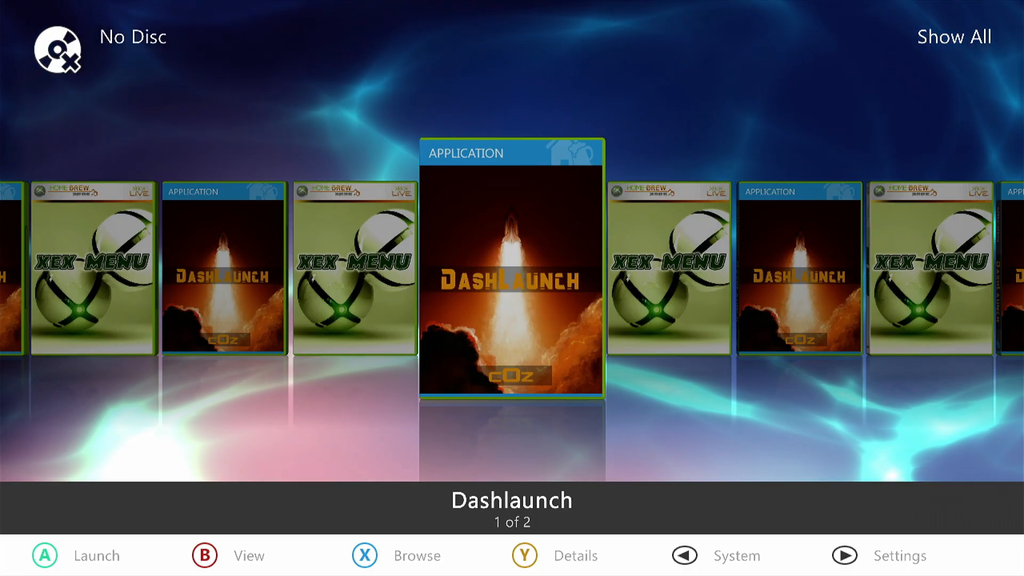
From the Xbox 360 Dashboard, view the console's network configuration details
key(Guide)
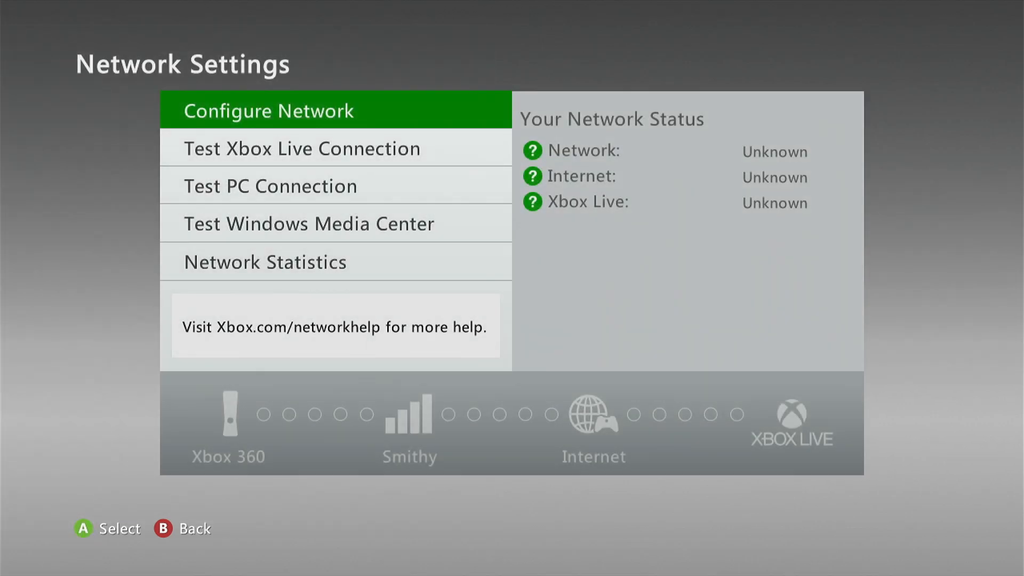
click(267, 110)
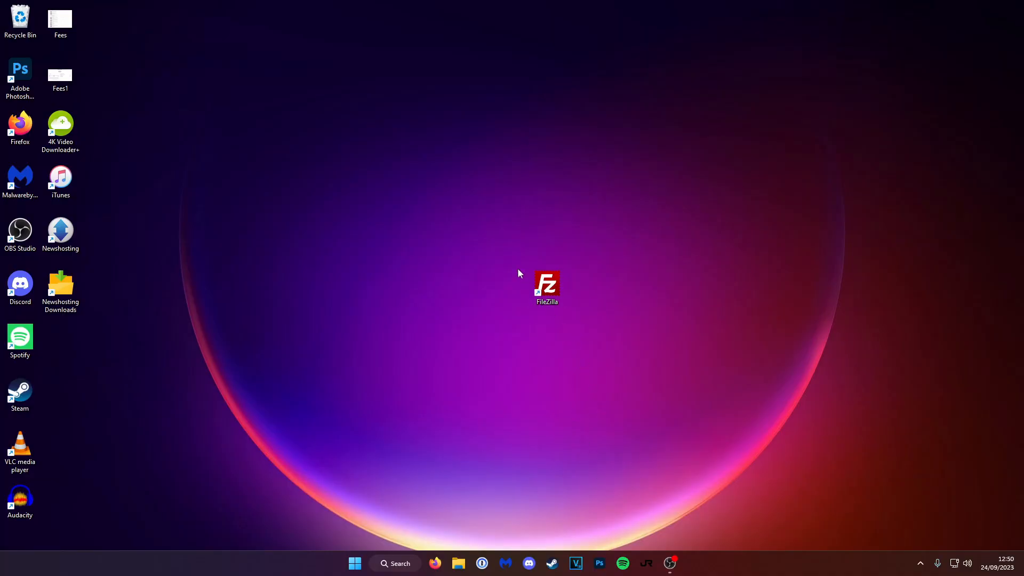
Launch FileZilla from its desktop shortcut
click(547, 286)
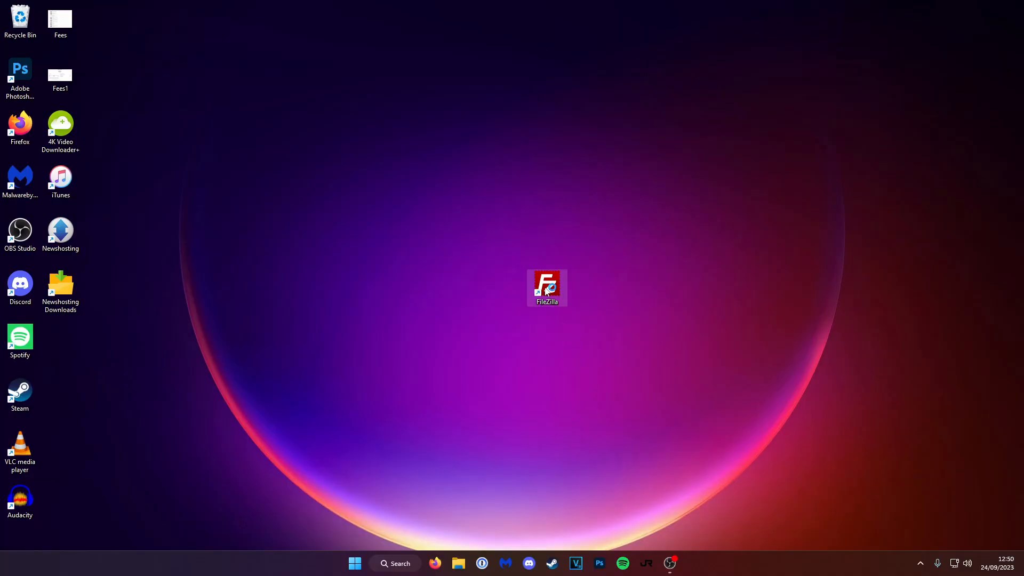
double_click(546, 284)
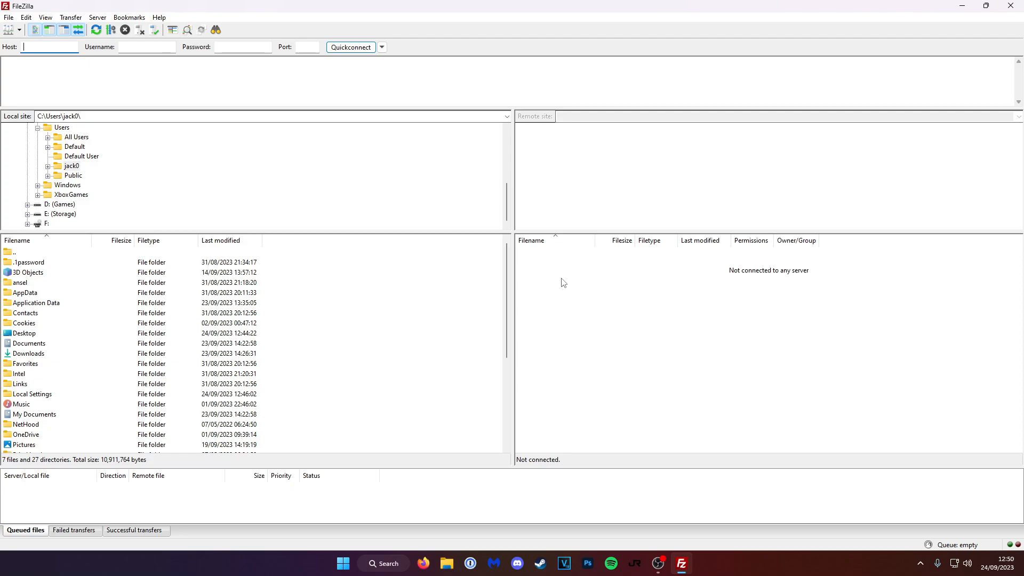
mouse_move(561, 277)
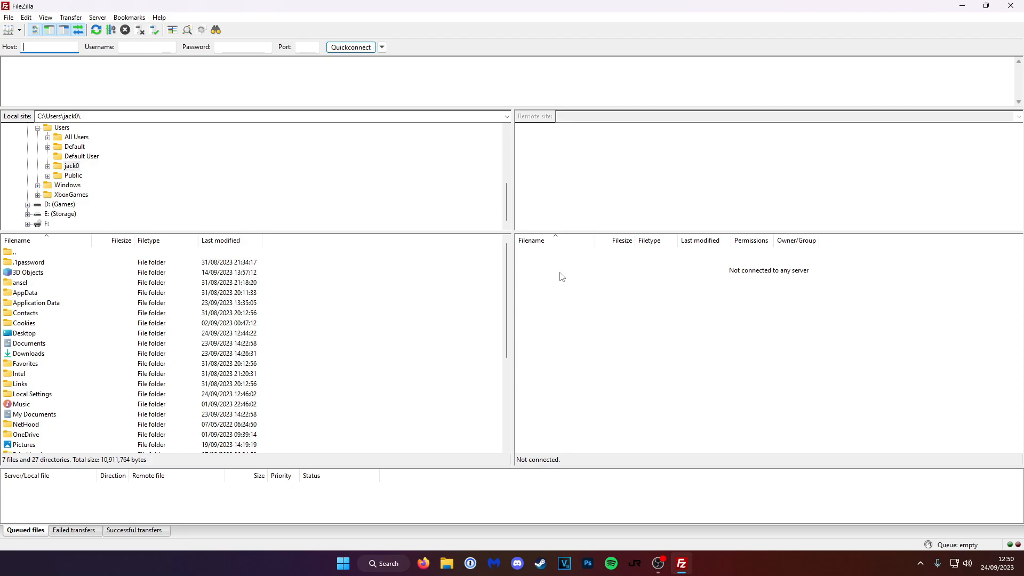
mouse_move(560, 271)
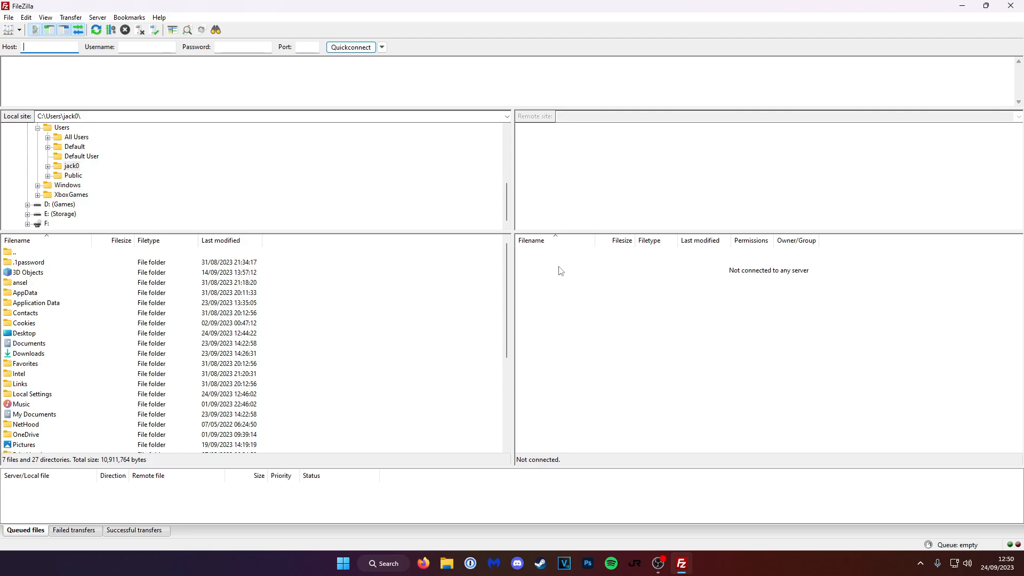
mouse_move(361, 104)
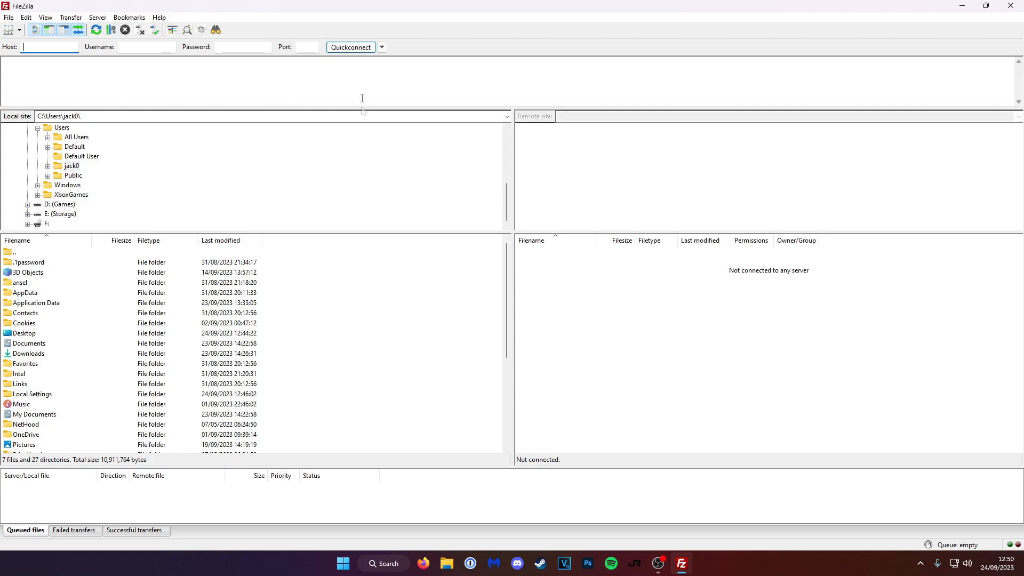
mouse_move(557, 259)
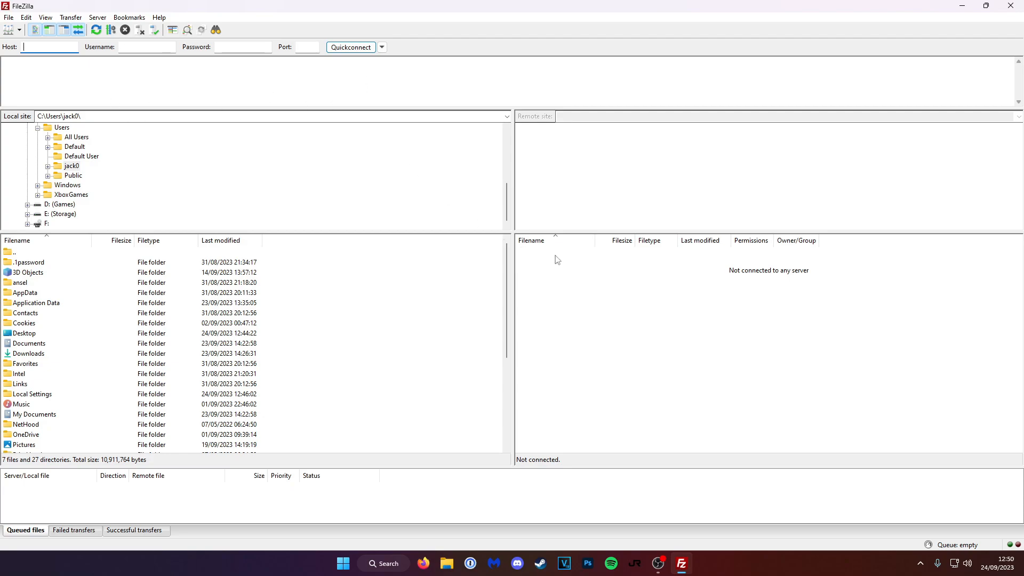
mouse_move(12, 31)
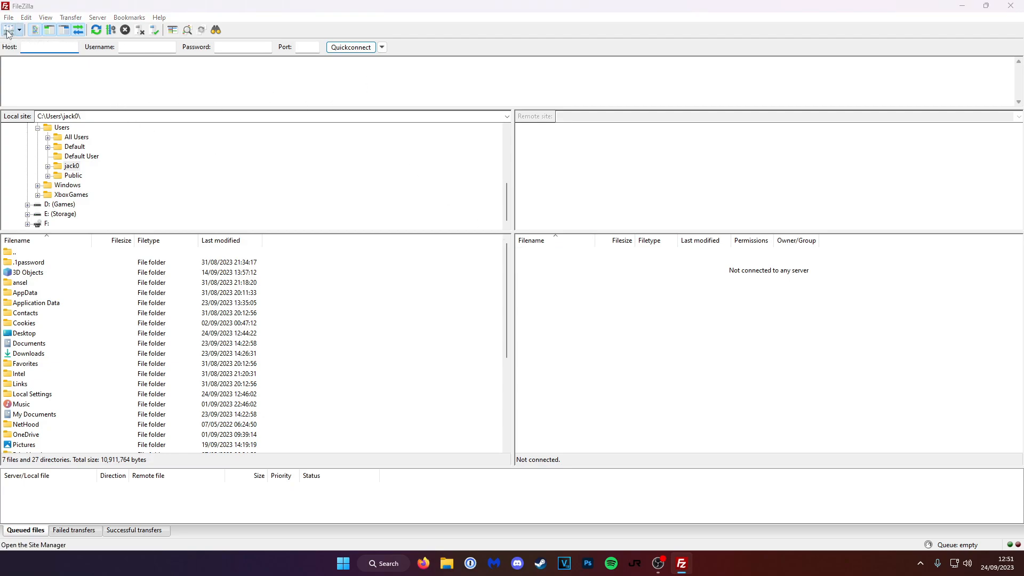
In Site Manager, set up XboxRGH at 192.168.x with user xboxftp and password, then connect
click(10, 30)
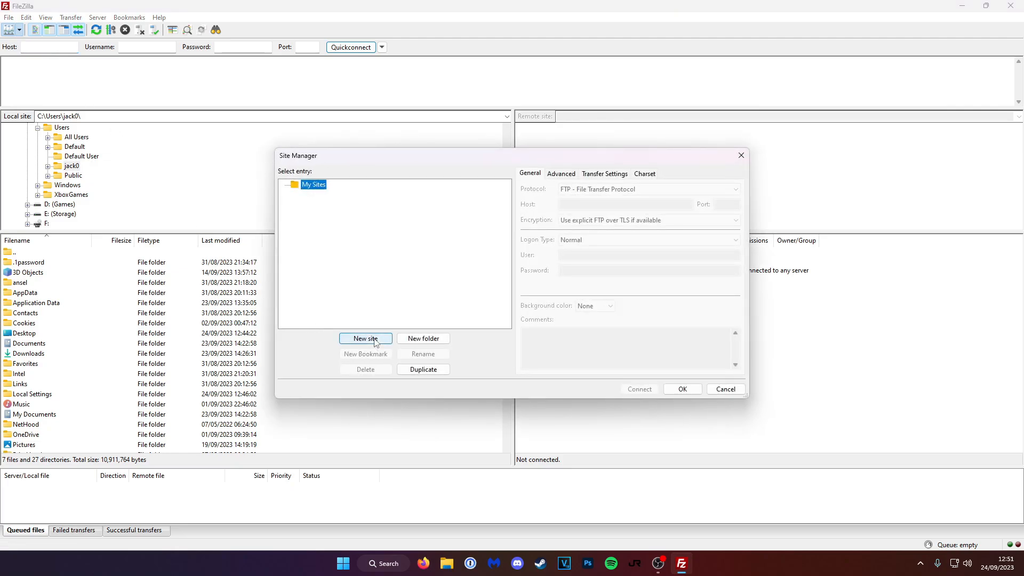
click(365, 339)
text(XboxRGH)
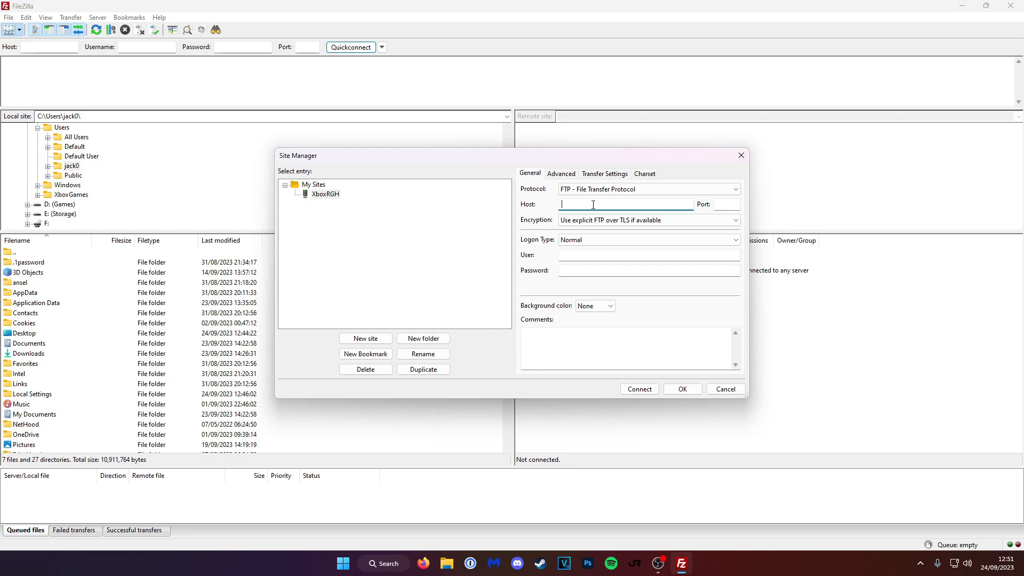
text(192.168.1.189)
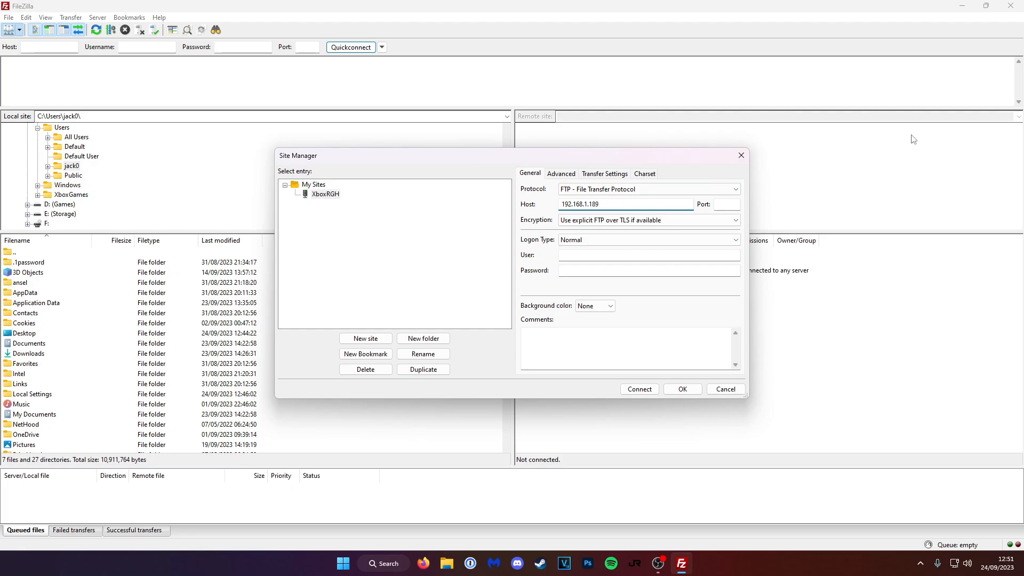
click(649, 255)
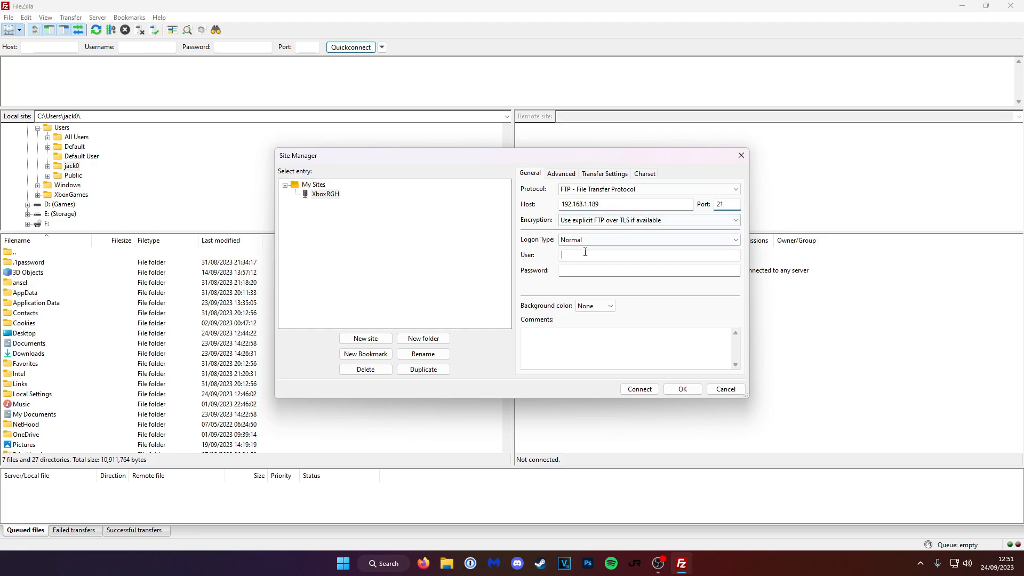
text(xboxf)
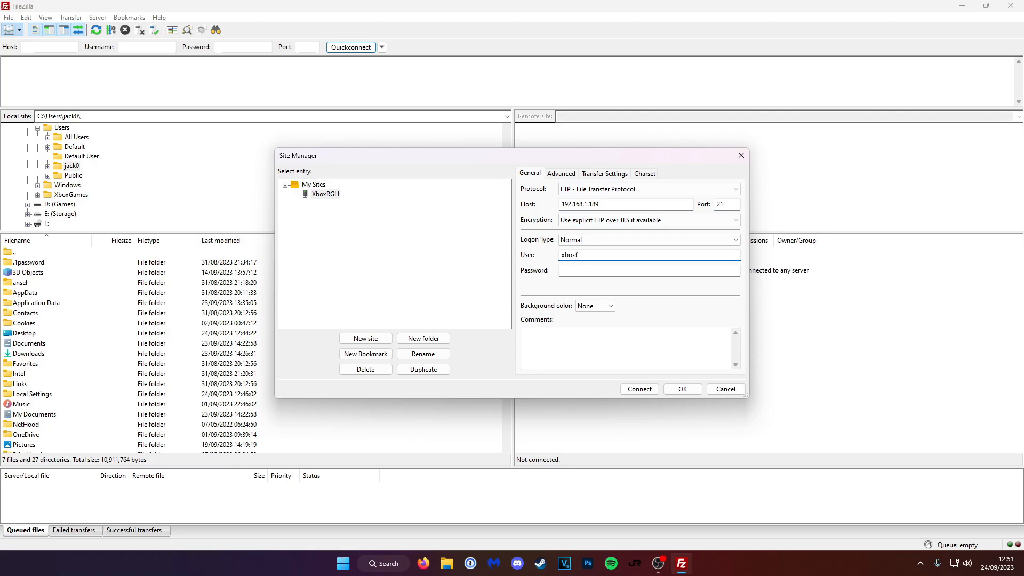
text(tp)
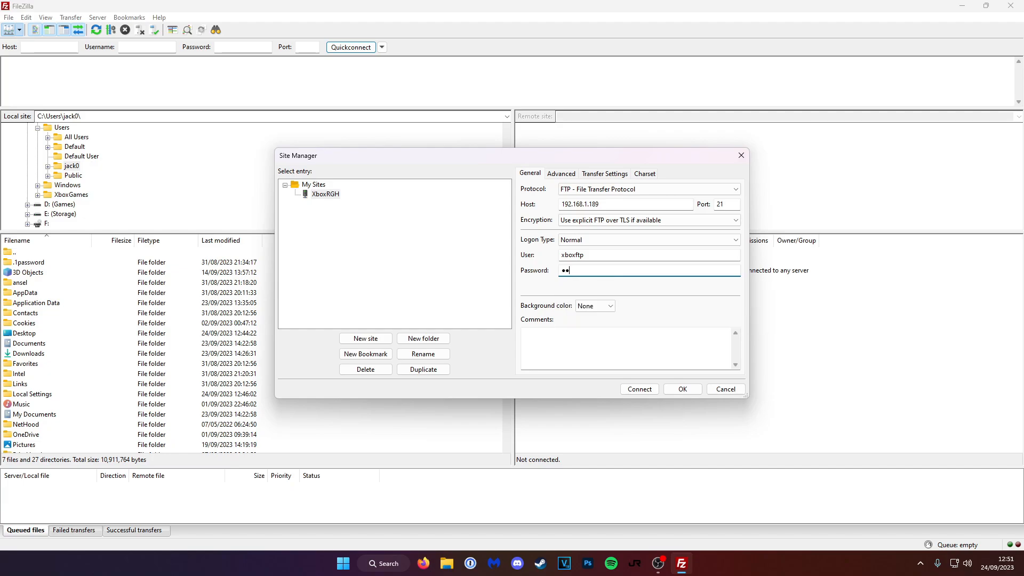
text(•)
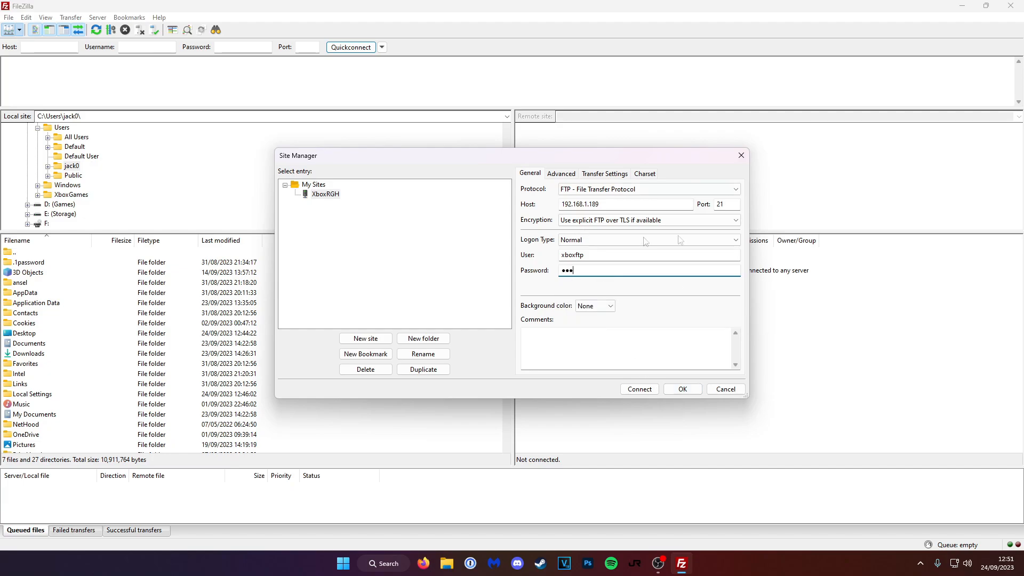
mouse_move(653, 389)
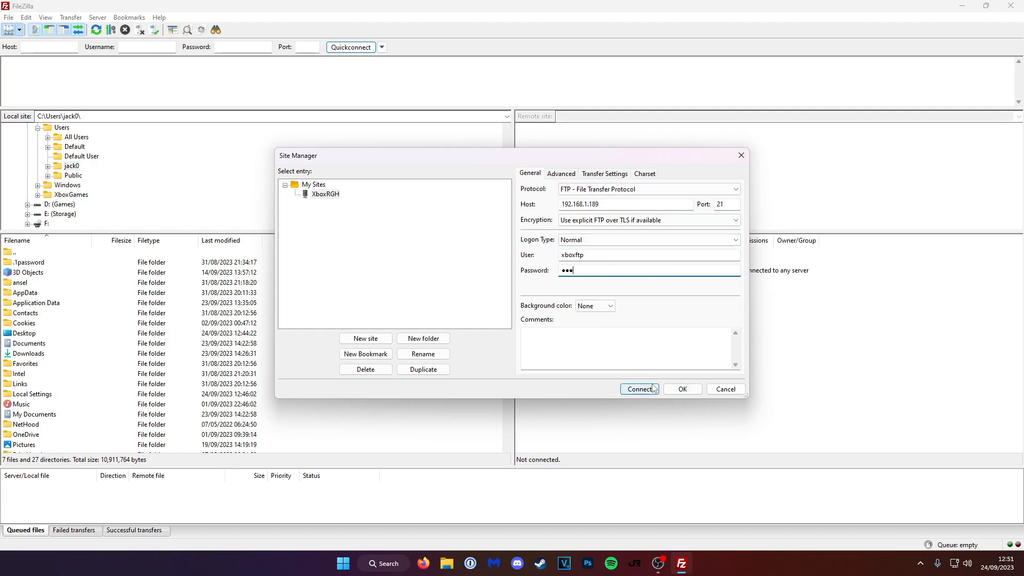
click(639, 389)
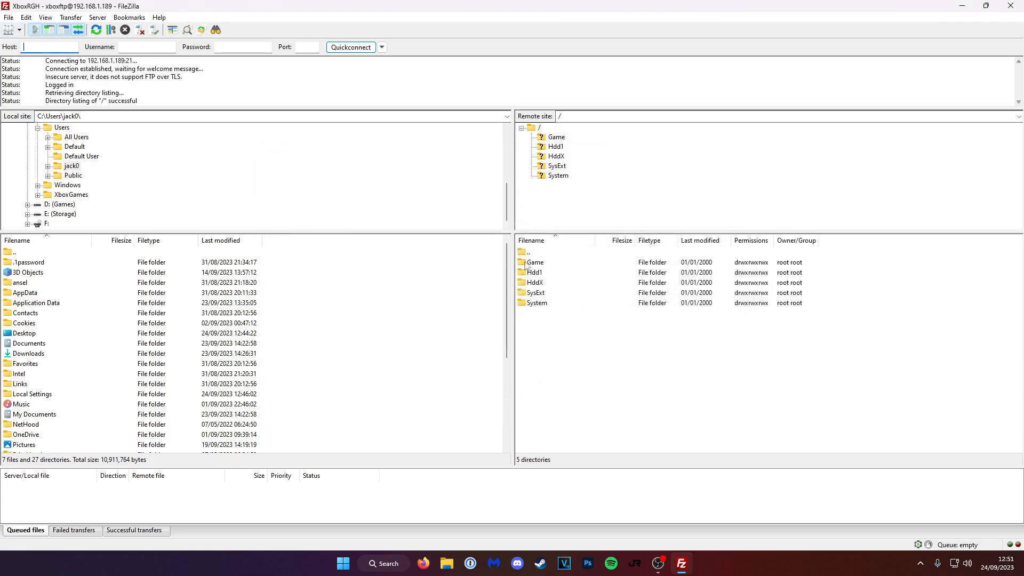
mouse_move(548, 267)
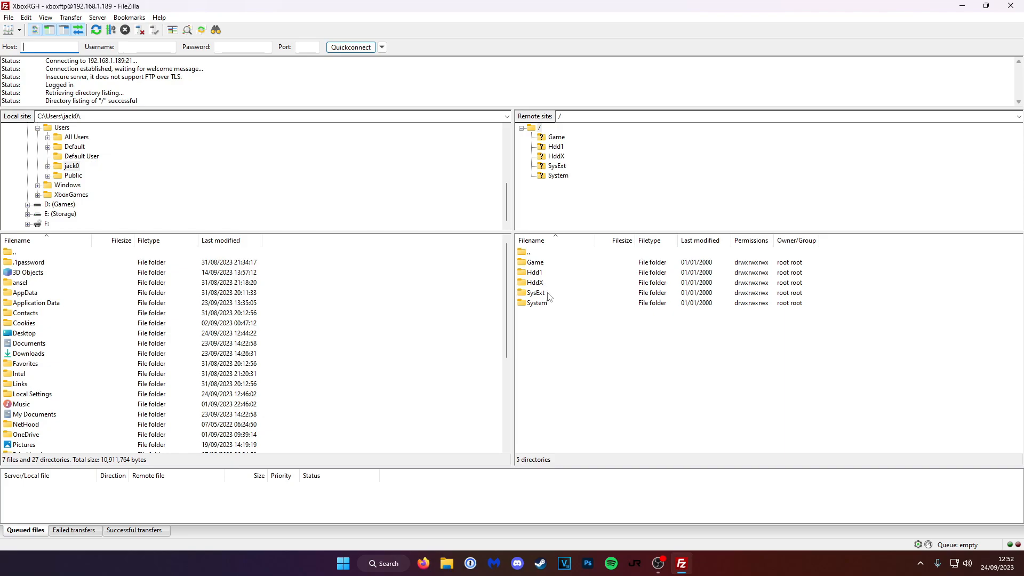
mouse_move(551, 304)
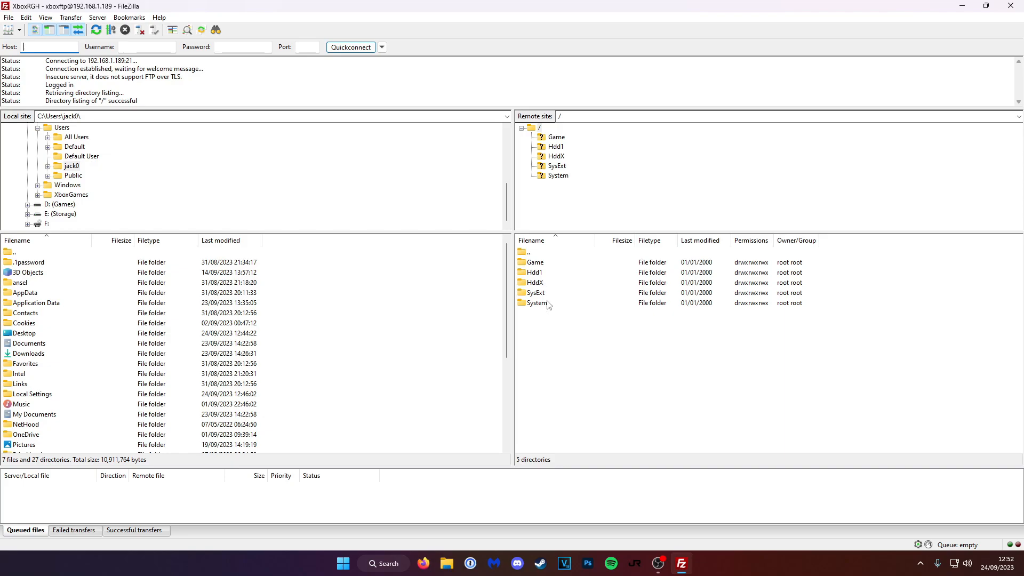
Browse Hdd1 and Homebrew, then View/Edit launch.ini with the system ini editor
double_click(535, 272)
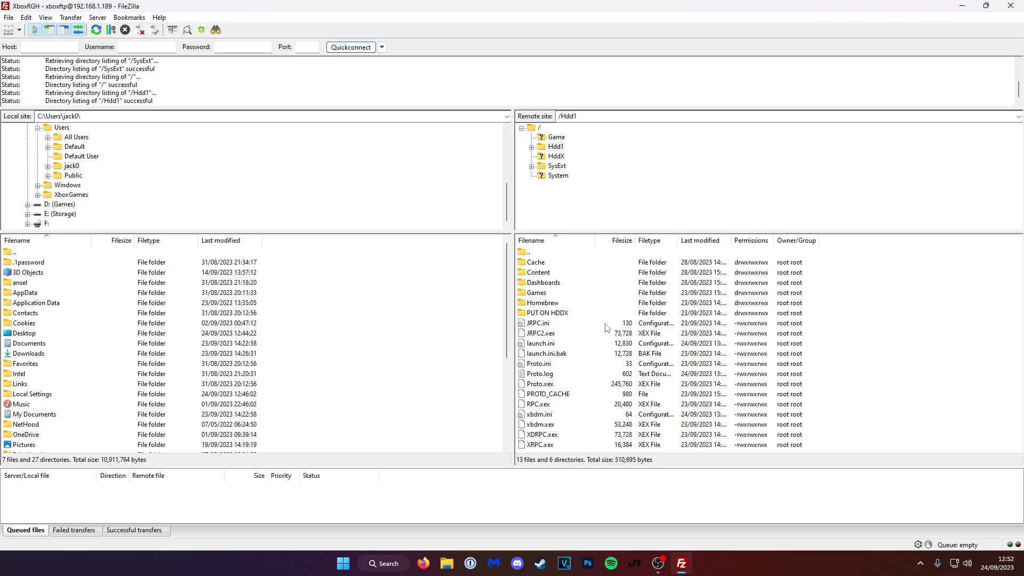
mouse_move(582, 298)
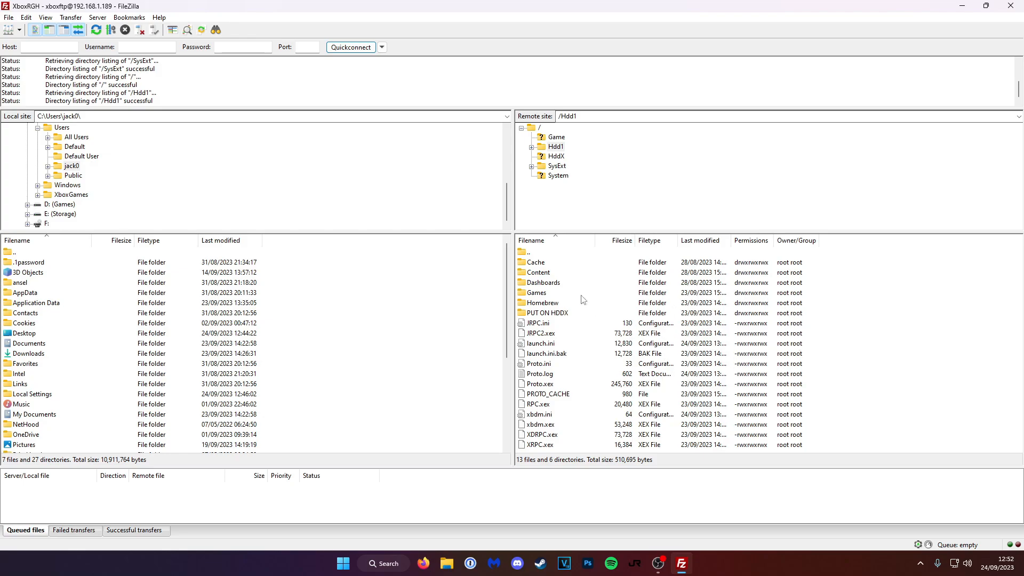
double_click(538, 292)
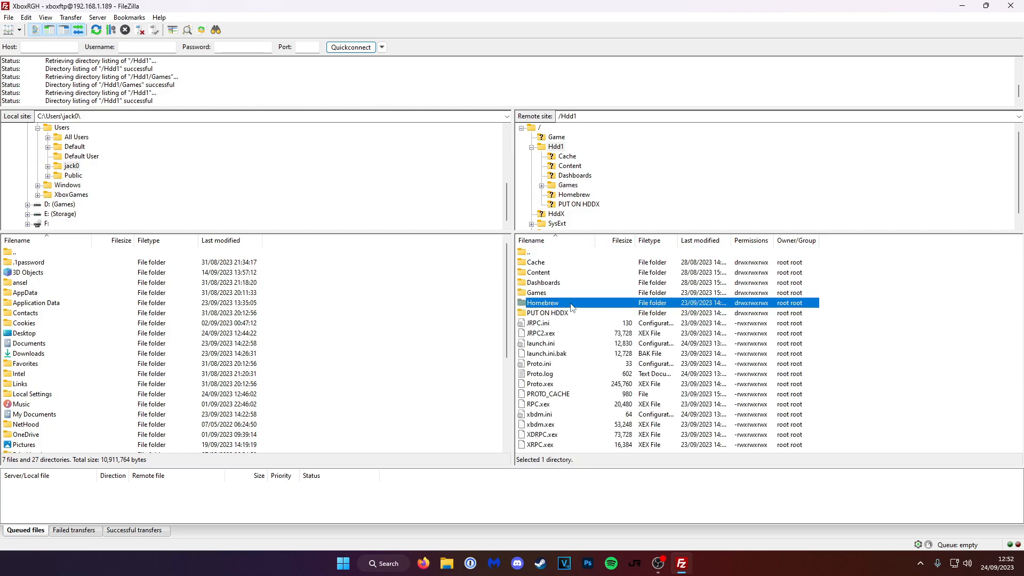
double_click(543, 302)
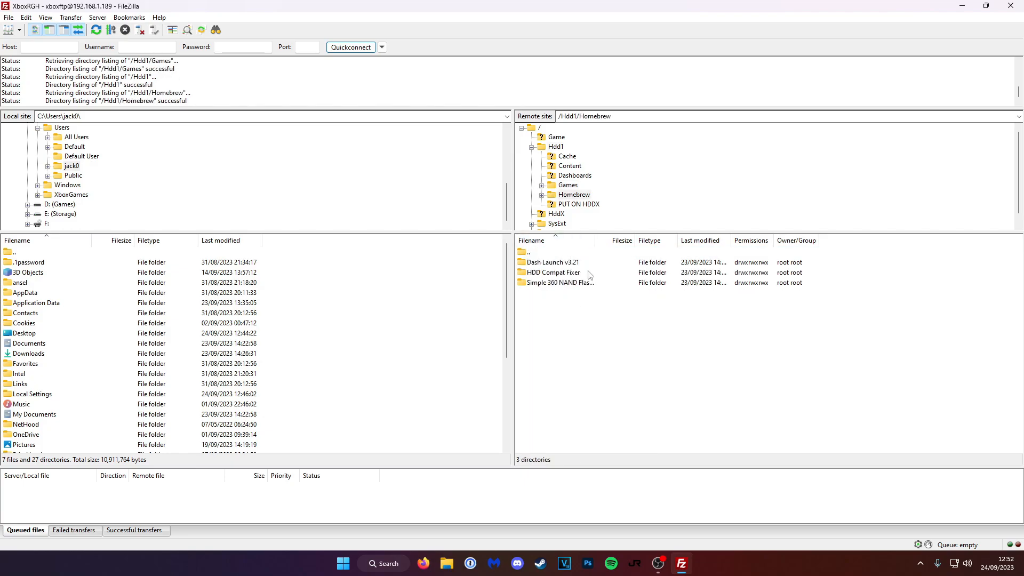
mouse_move(597, 261)
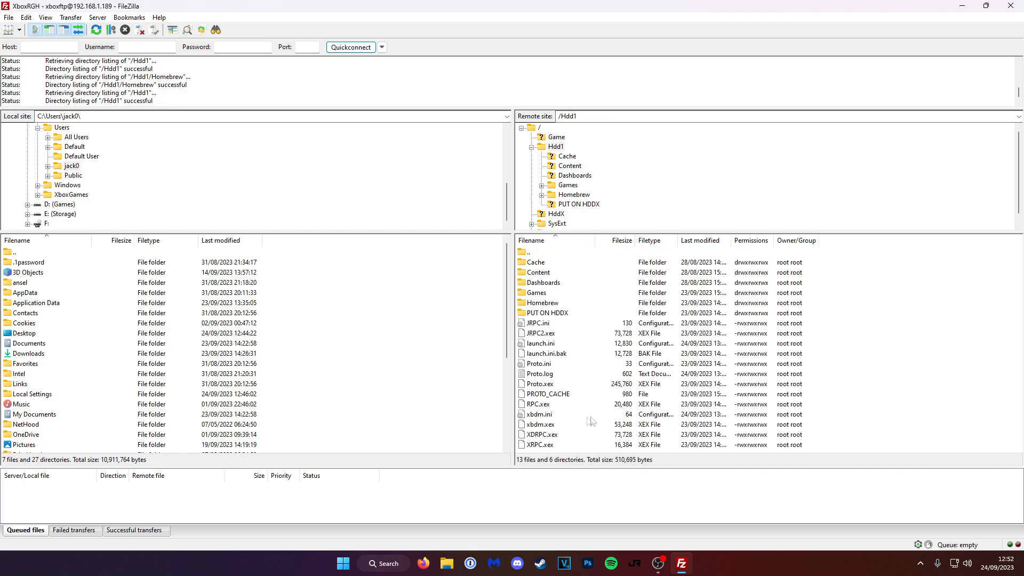
right_click(540, 343)
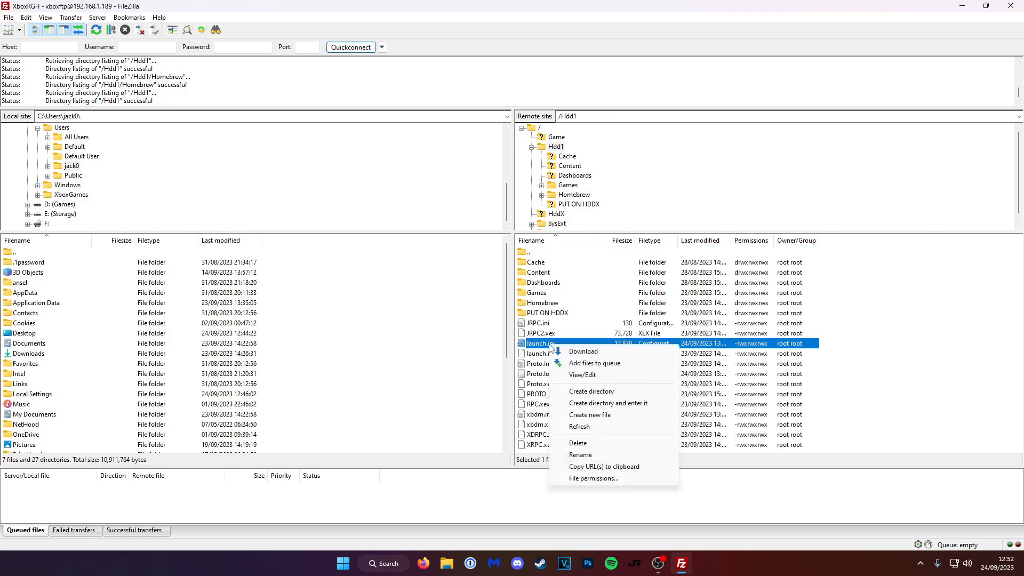
click(582, 375)
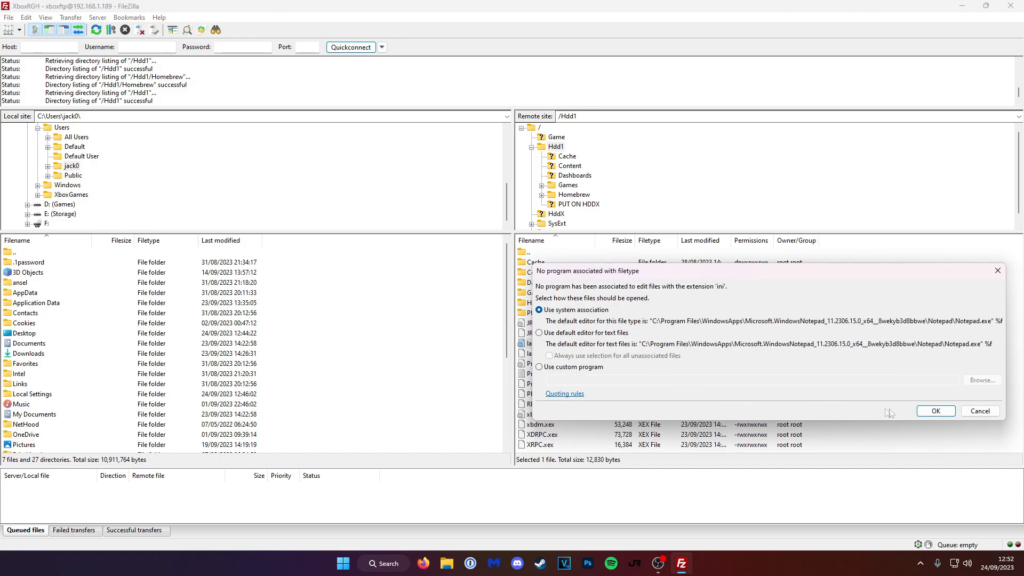
click(936, 411)
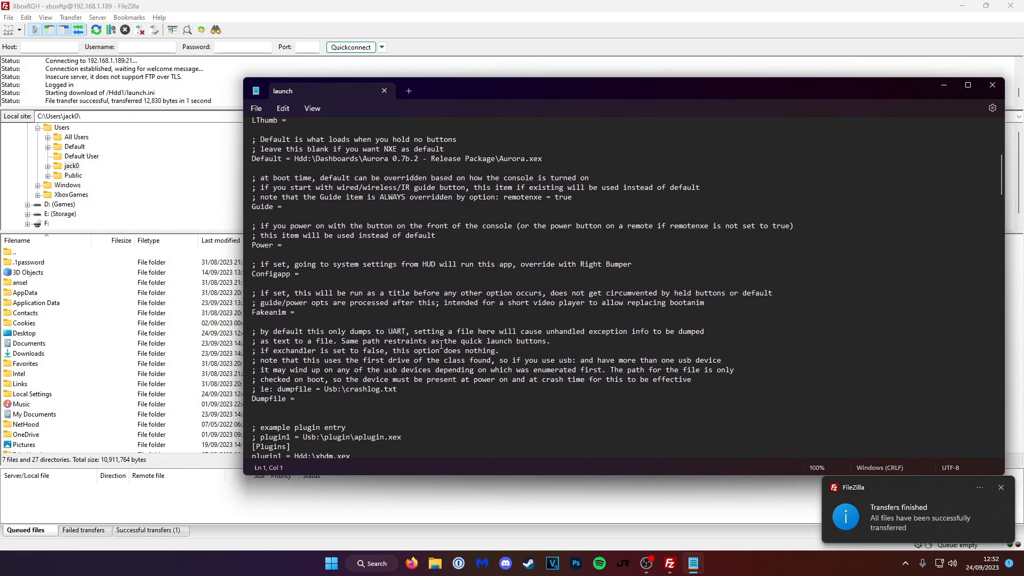
Delete Hdd:\RPC.xex from plugin4 under [Plugins] and close Notepad
scroll(down, 3)
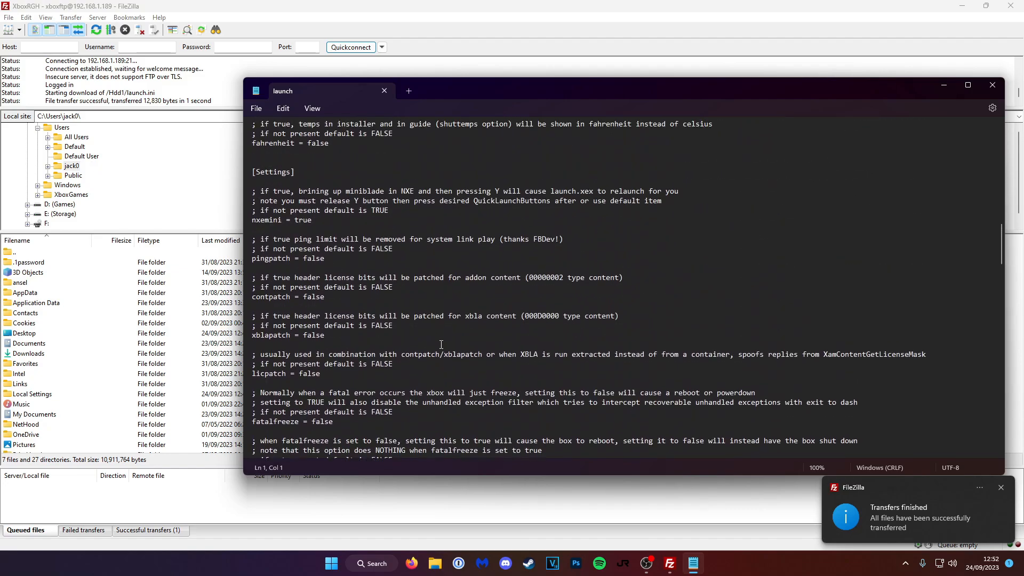
scroll(down, 3)
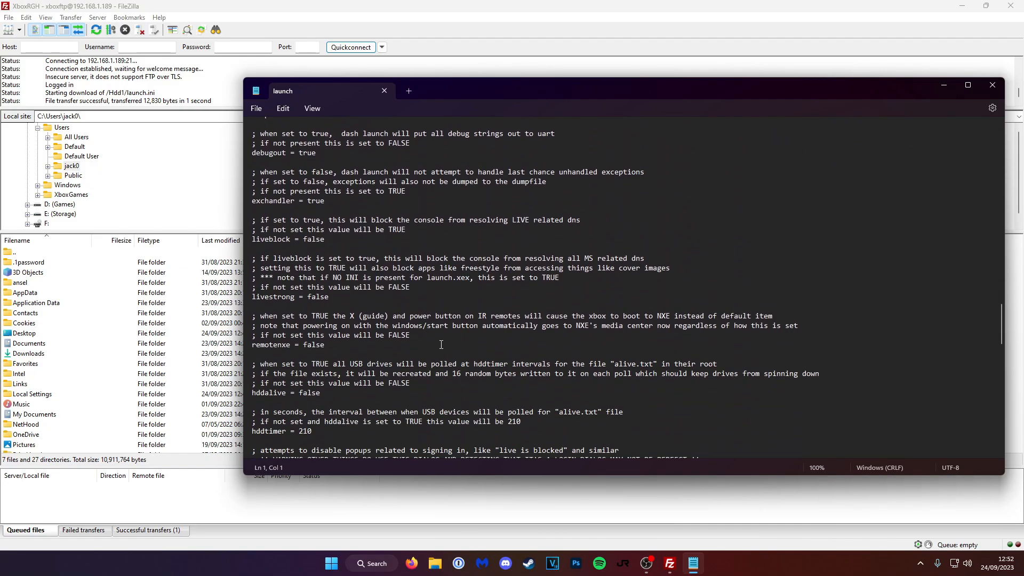
scroll(down, 3)
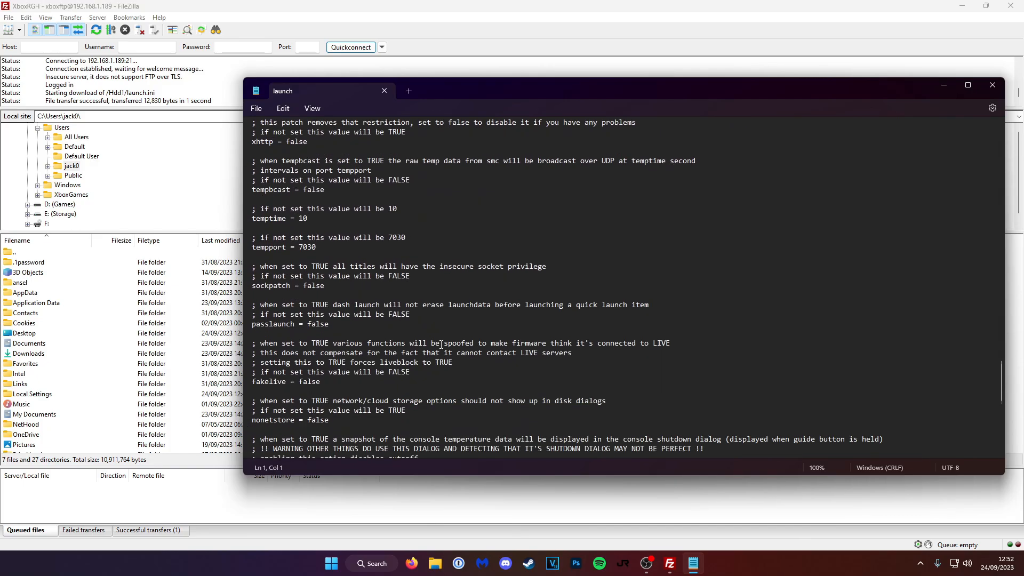
scroll(down, 3)
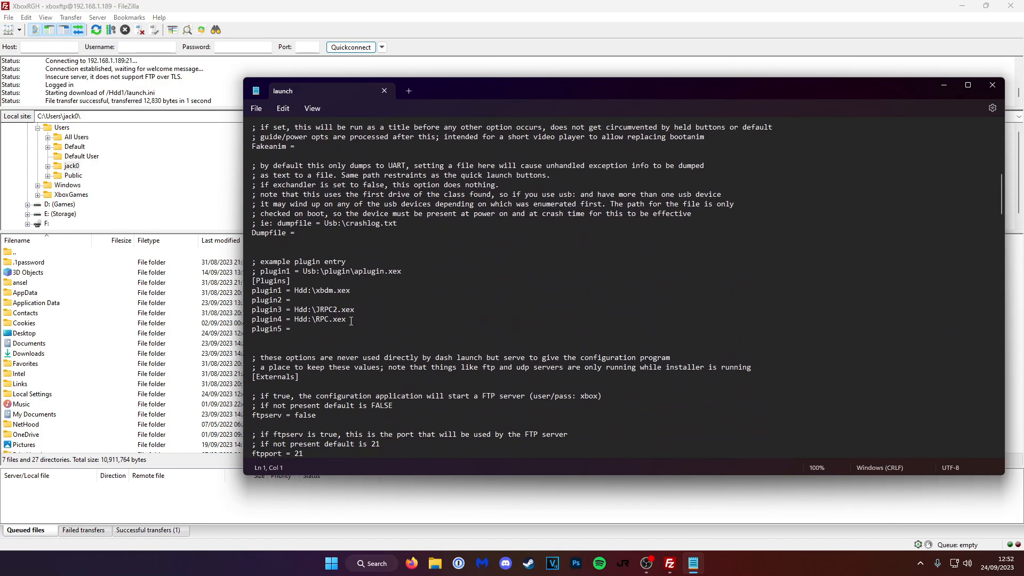
drag(252, 290, 293, 329)
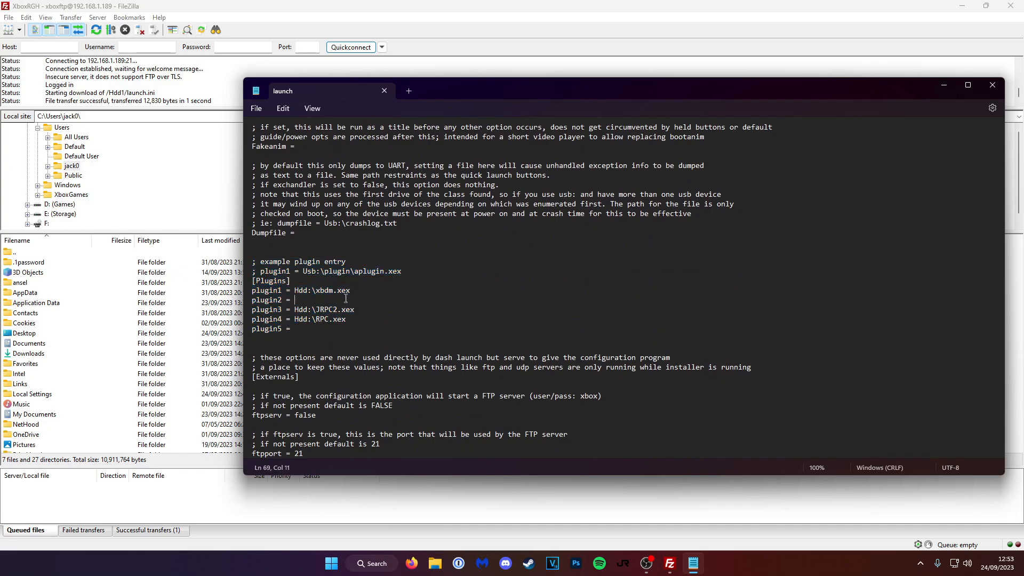
double_click(318, 319)
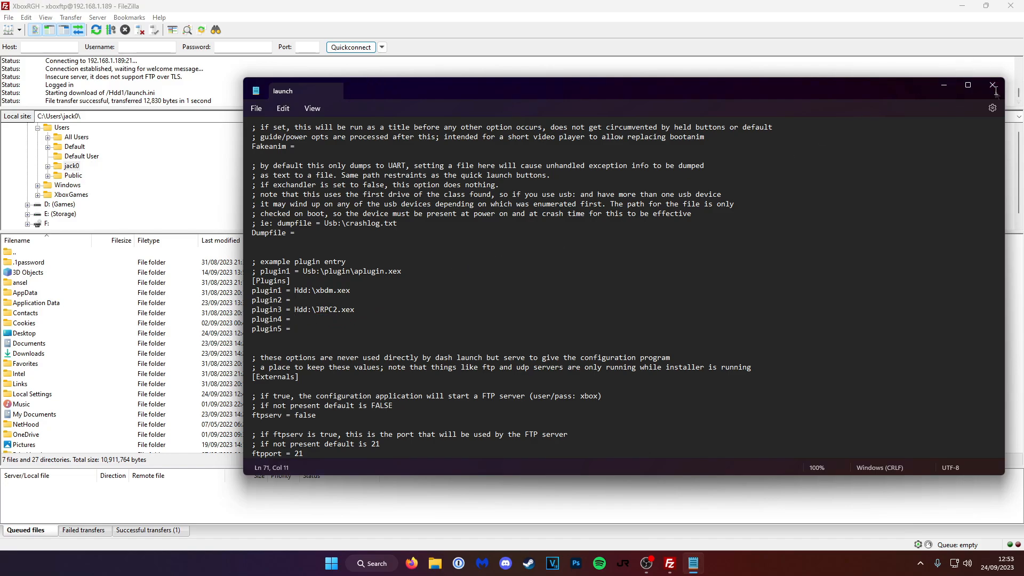
click(992, 85)
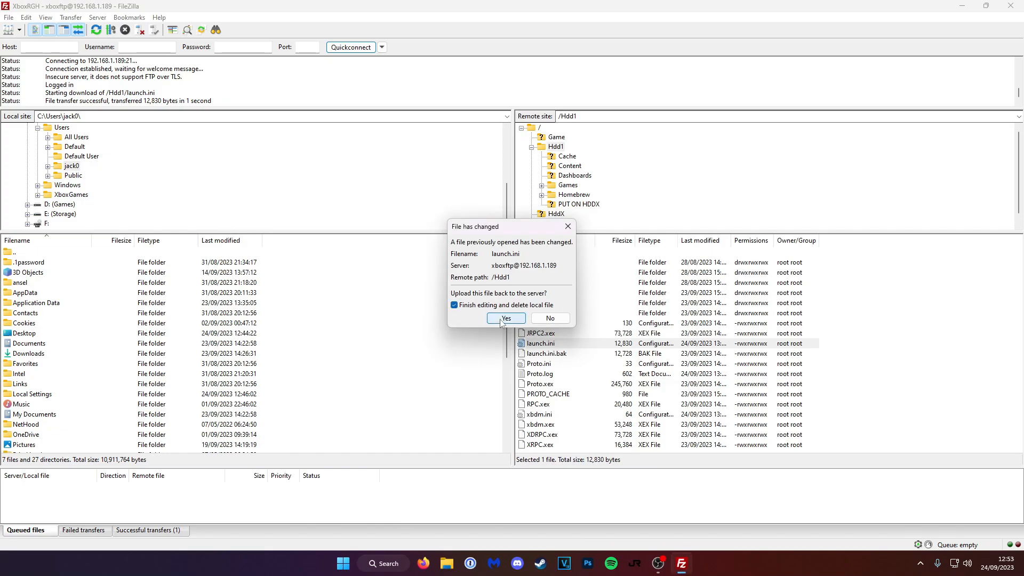
Confirm uploading the changed launch.ini back to the console
click(505, 318)
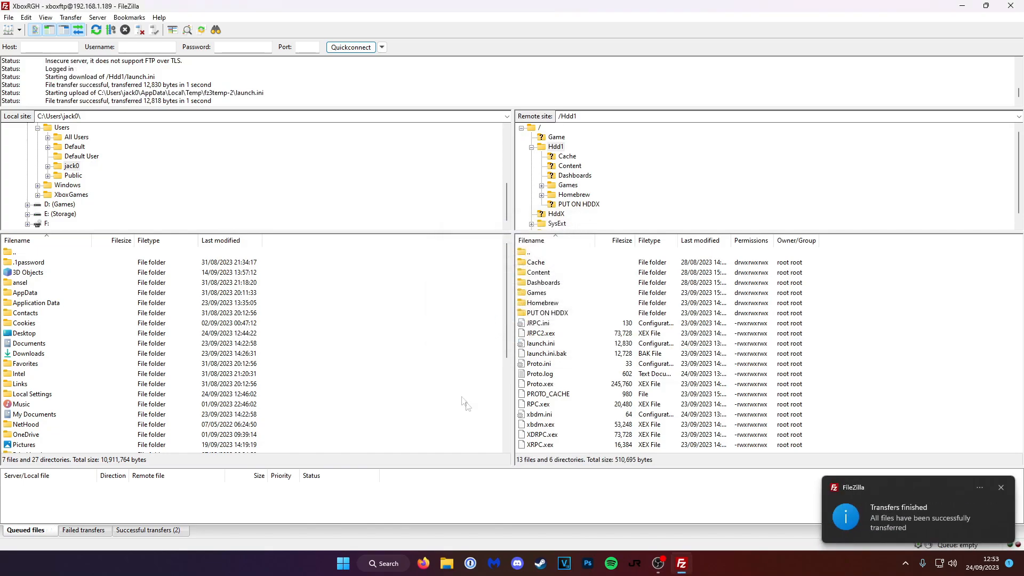